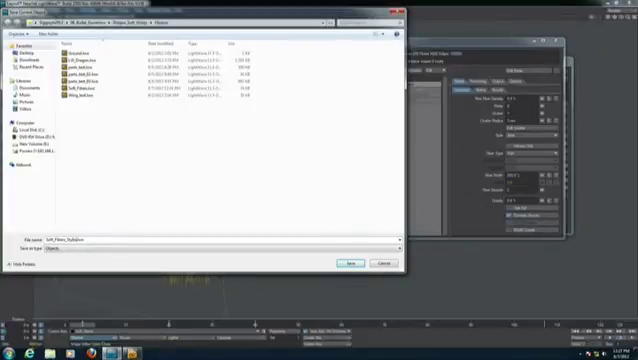
Step: Save the fur-covered ball as a new object file in the project's Objects folder
click(348, 264)
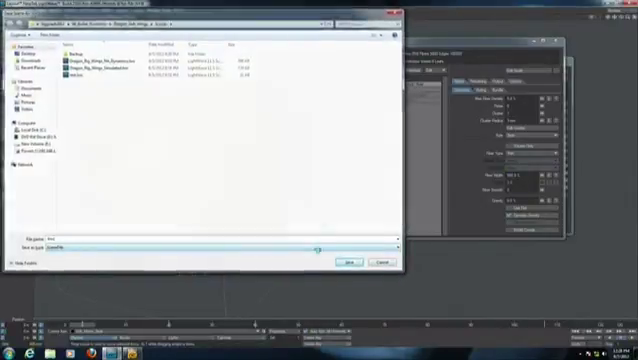
Step: Confirm saving the new scene file into the project's Scenes folder
click(346, 262)
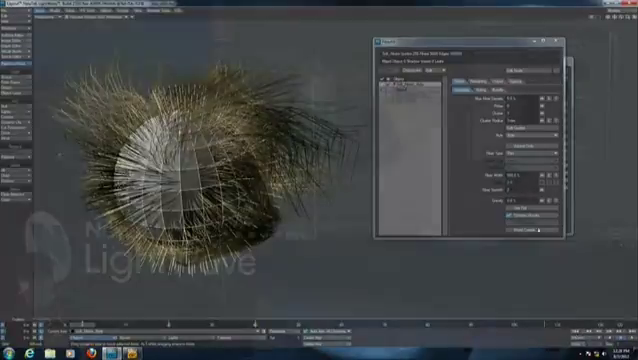